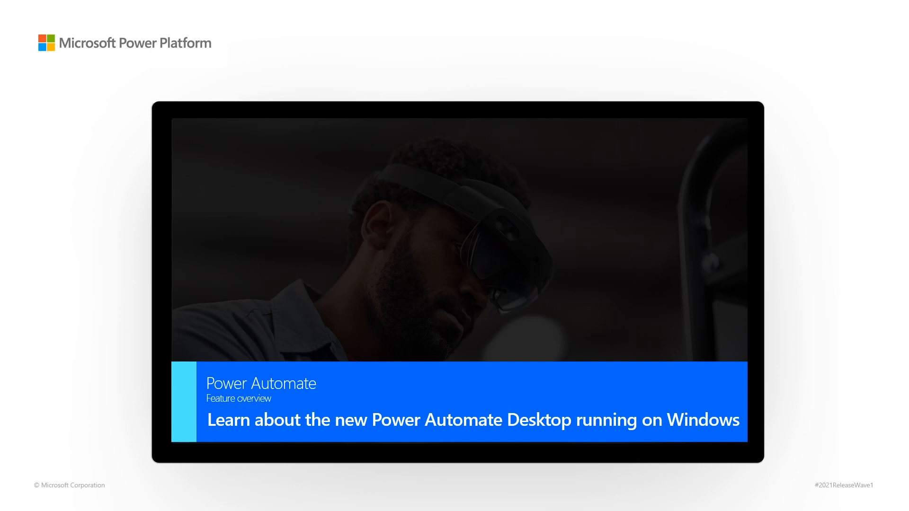
Search for 'power automate' and launch Power Automate Desktop from the results or apps list.
type("power automate")
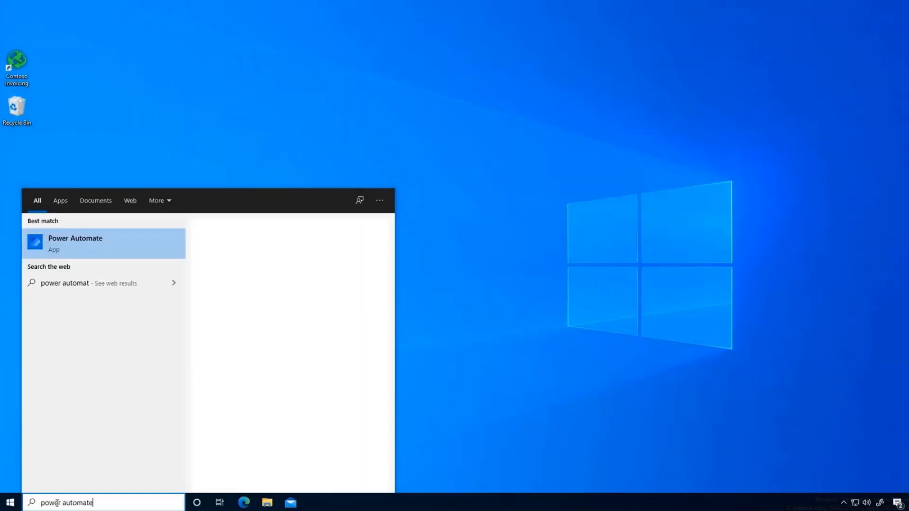
left_click(76, 243)
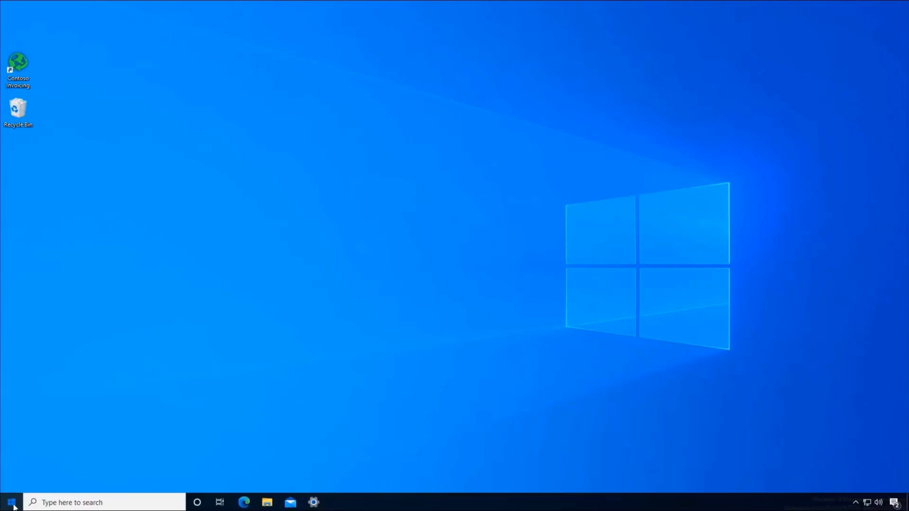
type("power")
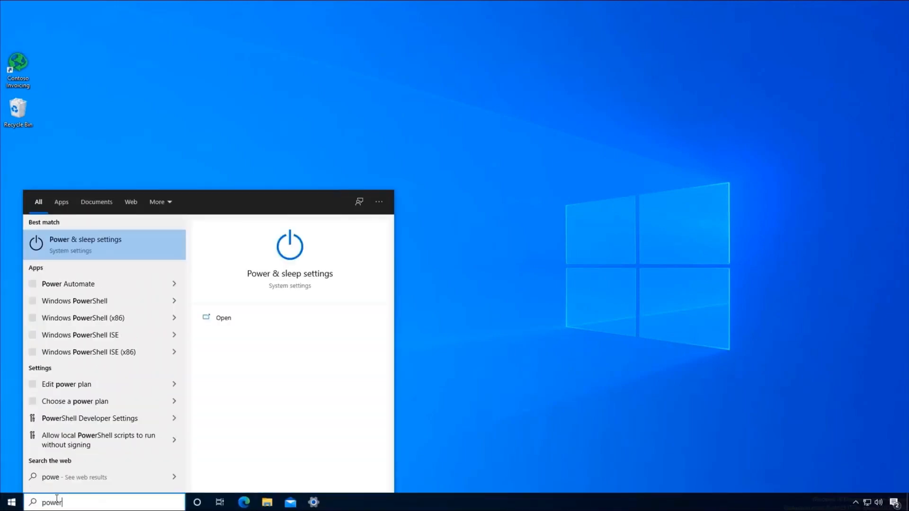
left_click(11, 502)
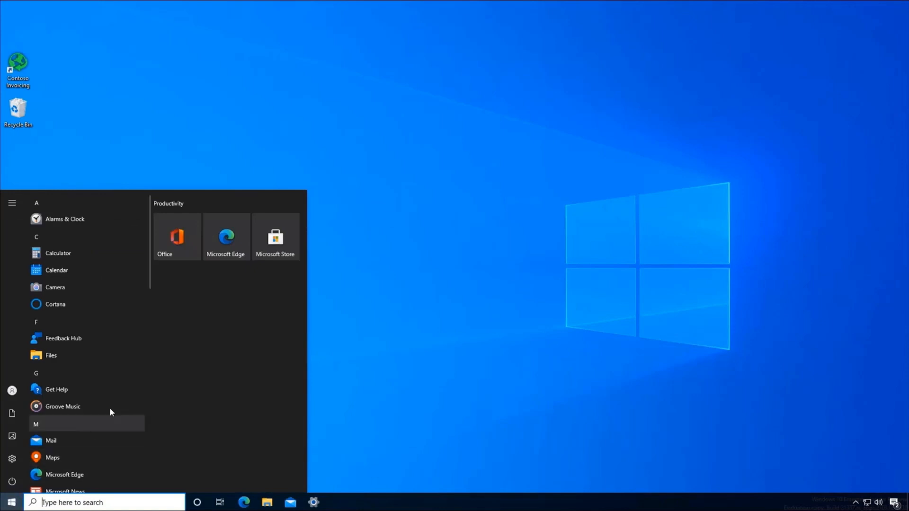
scroll("down", 3)
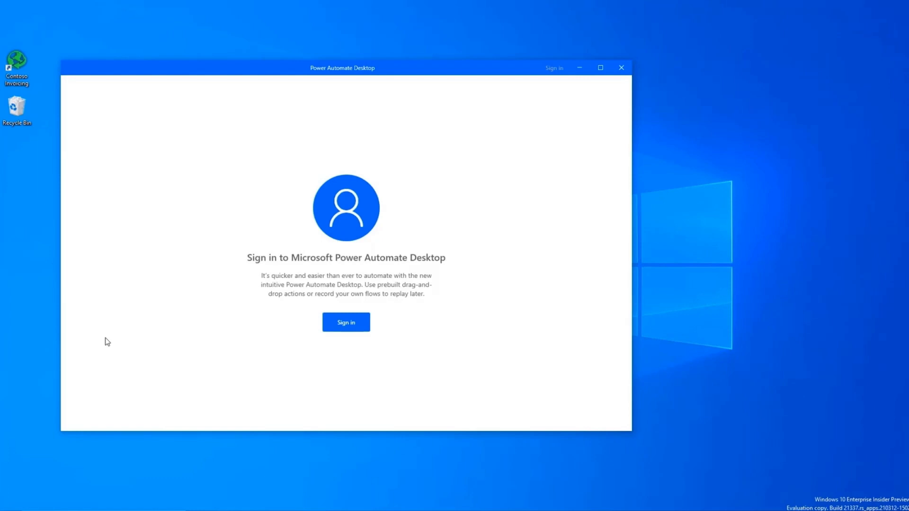
left_click(345, 323)
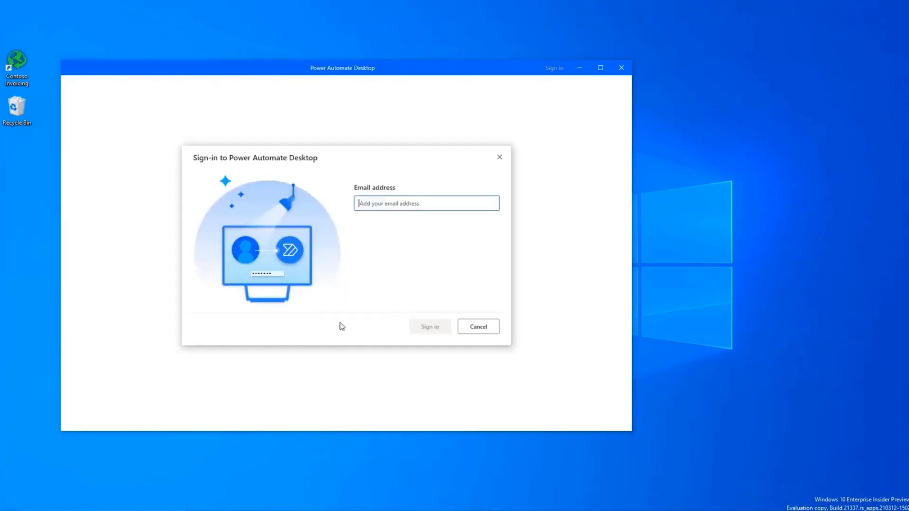
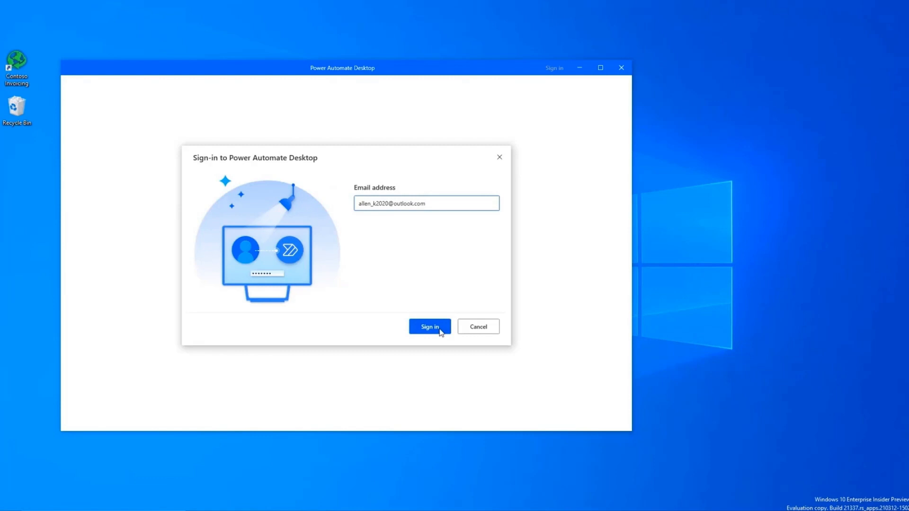
left_click(430, 326)
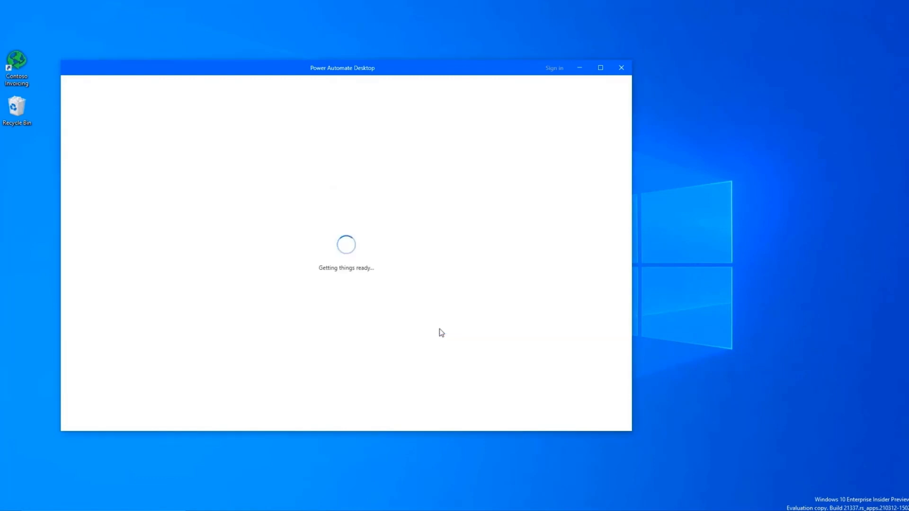
left_click(553, 68)
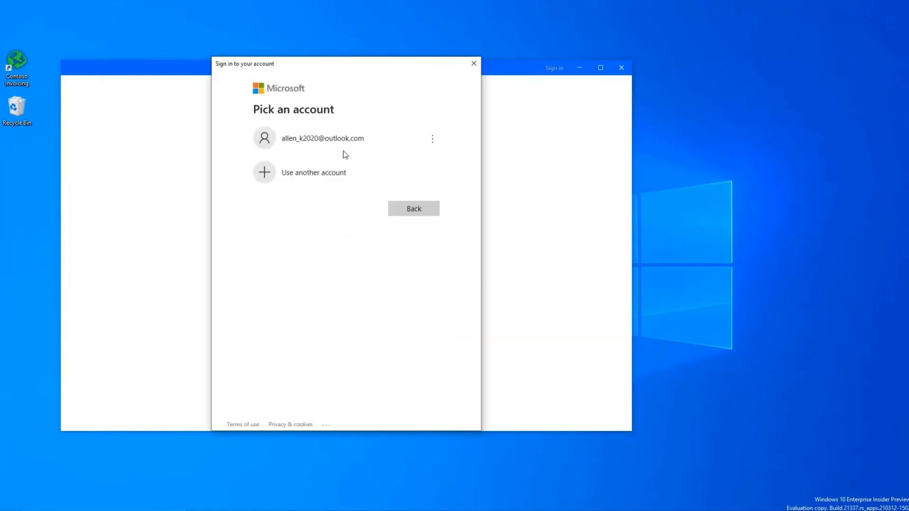
left_click(323, 138)
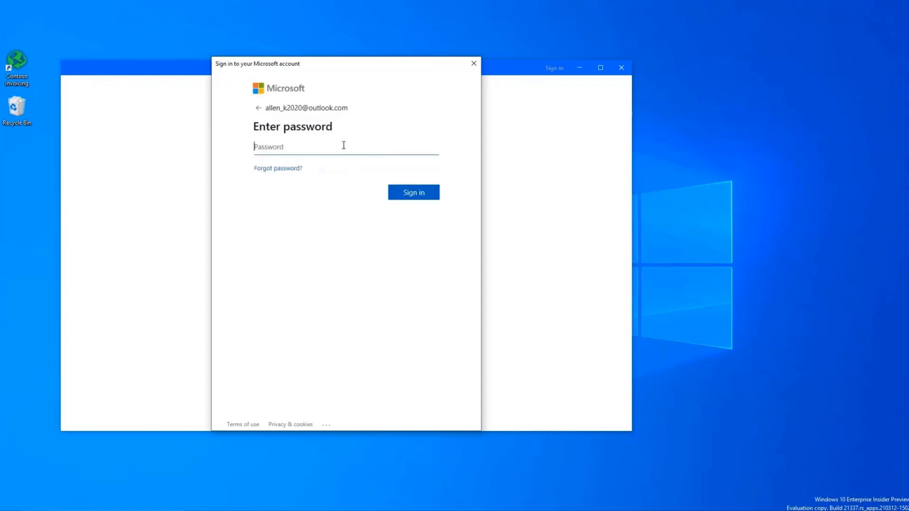
type("password")
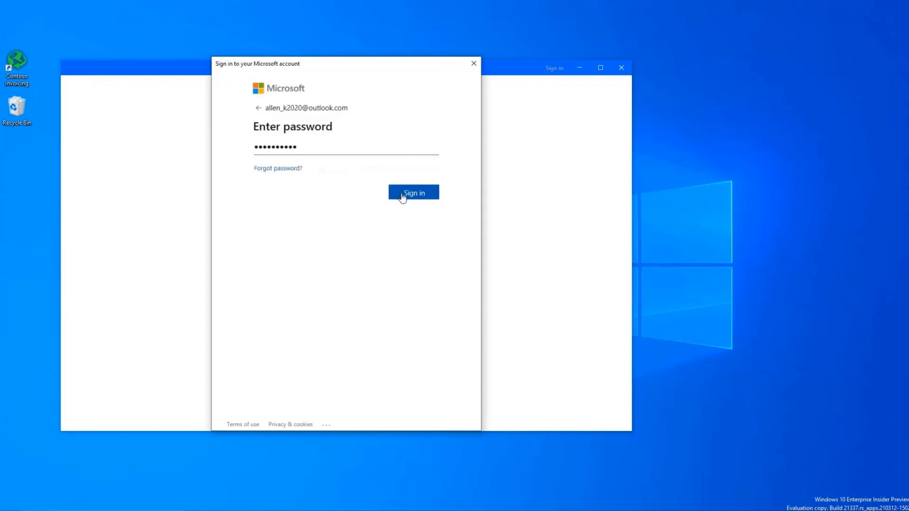
left_click(413, 193)
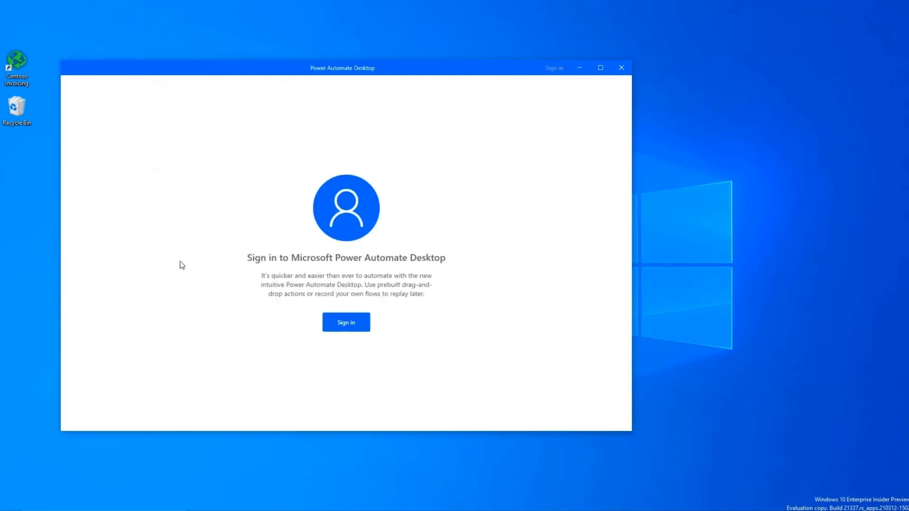
Sign in with the work account, create the Dataverse database, and create flow 'My first flow'.
left_click(345, 323)
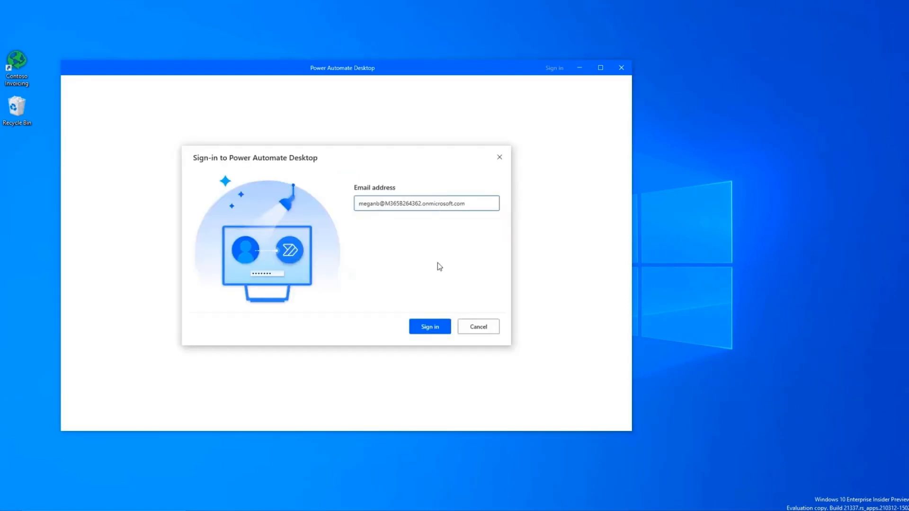
left_click(429, 326)
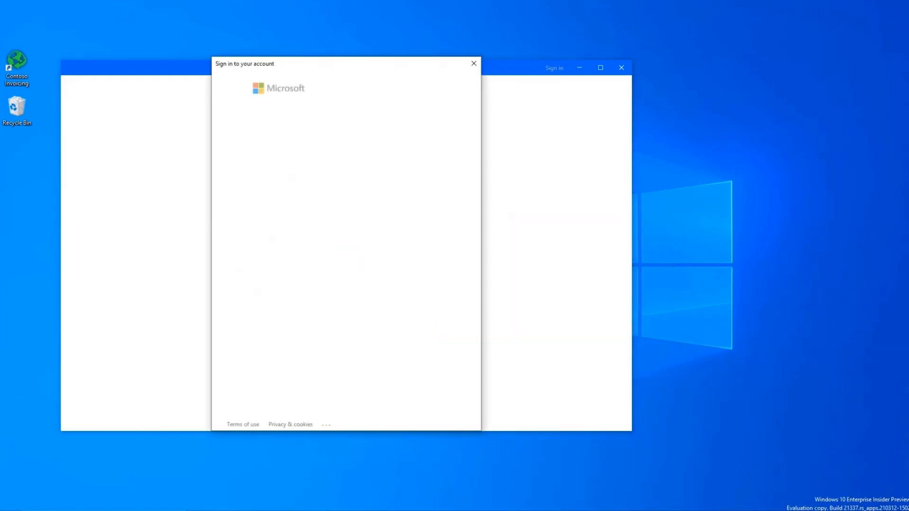
mouse_move(304, 135)
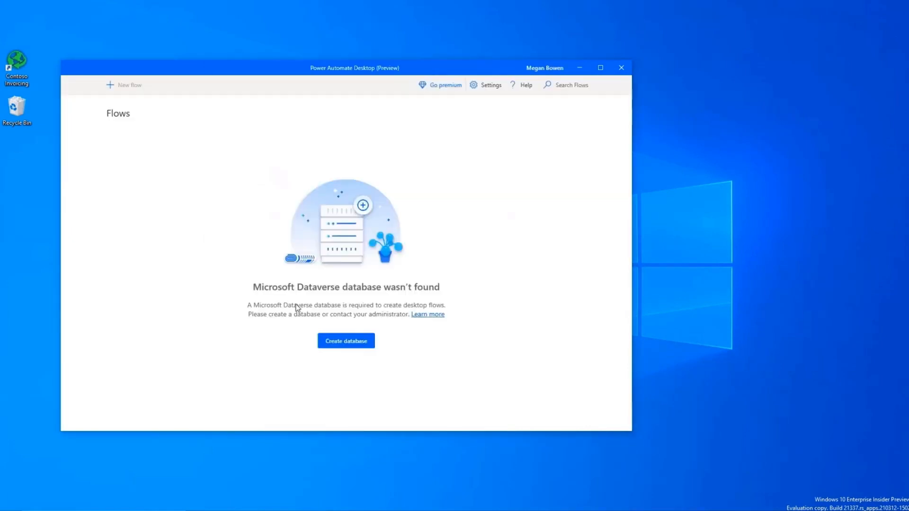
mouse_move(446, 297)
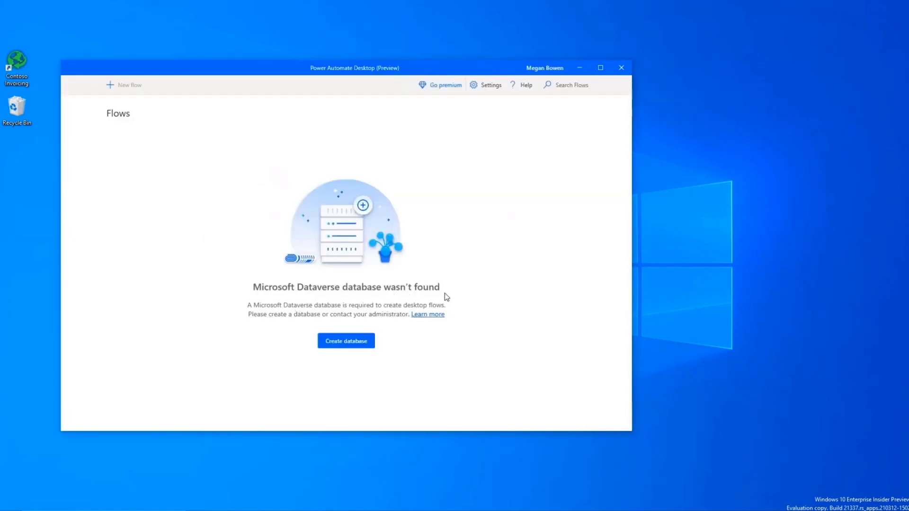
left_click(346, 341)
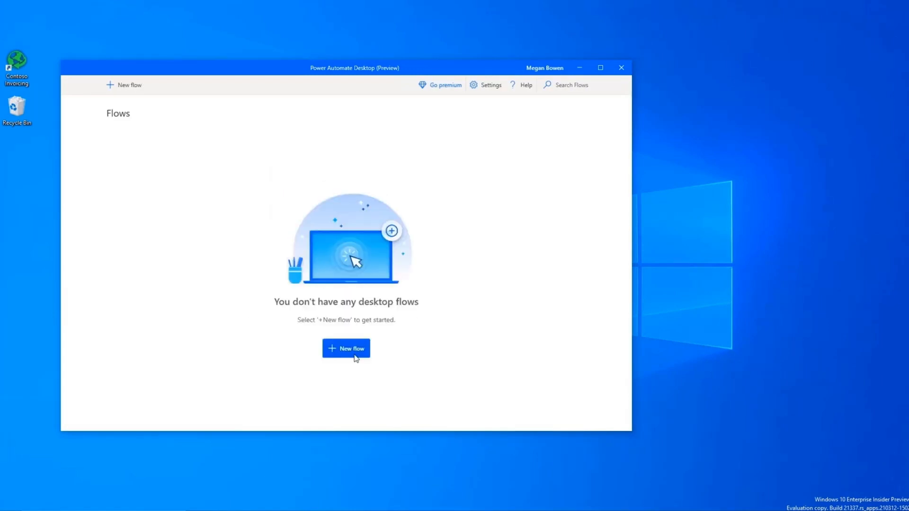
left_click(345, 349)
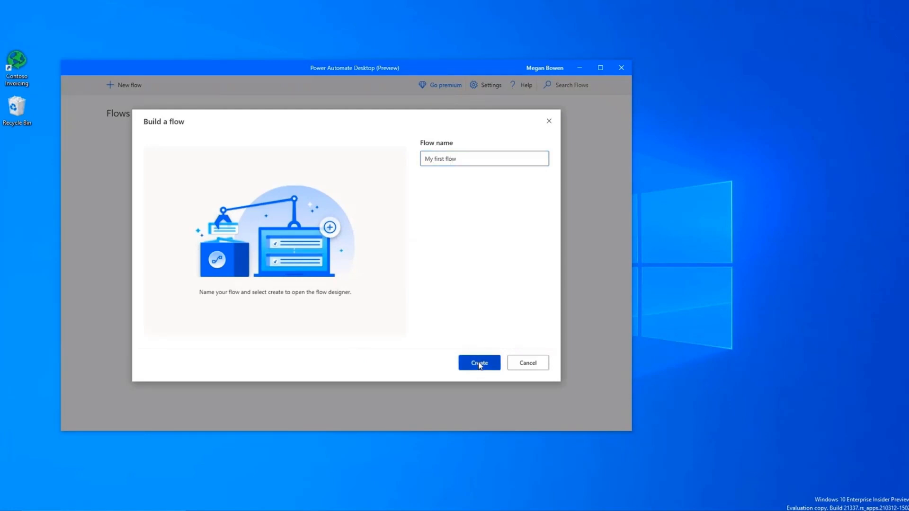
left_click(479, 362)
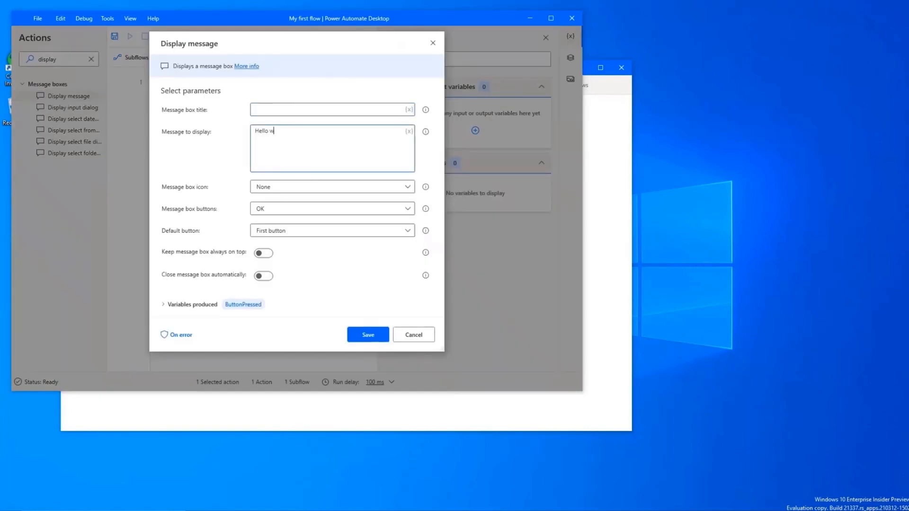
Save the 'Hello world!' Display message action and the flow, then close the designer.
left_click(368, 335)
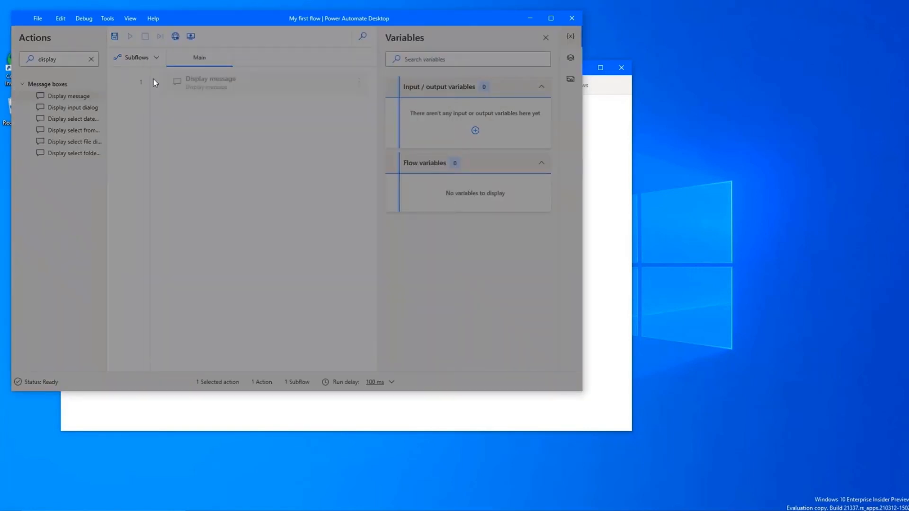
left_click(114, 36)
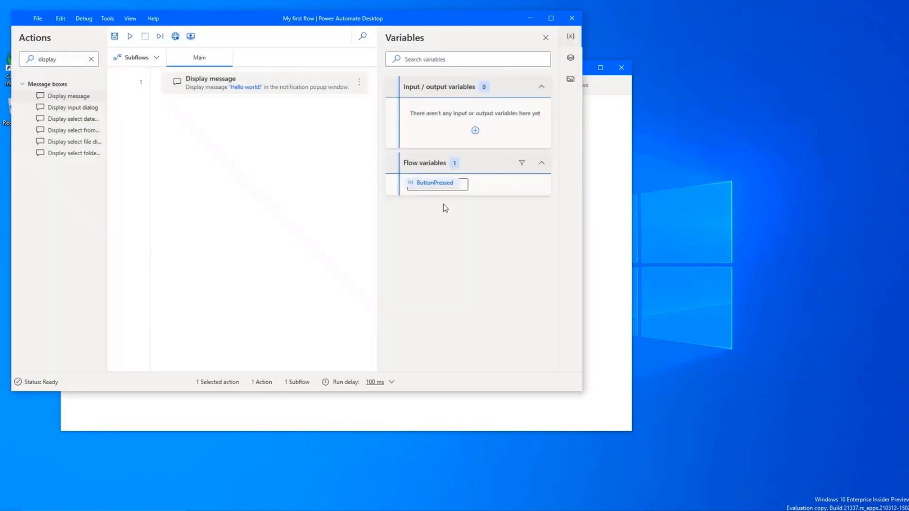
left_click(571, 17)
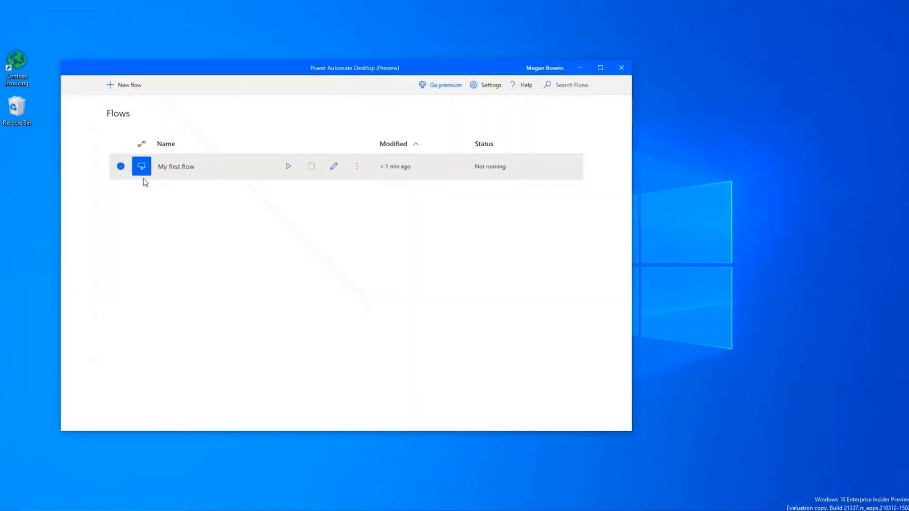